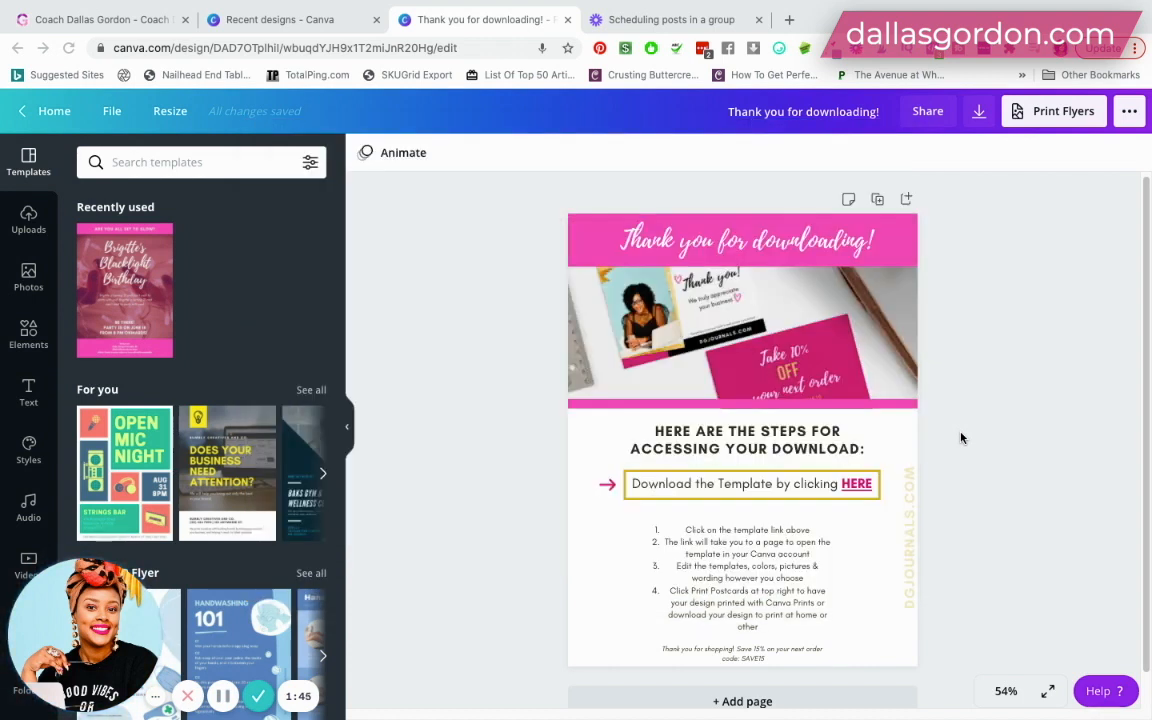
{"action": "mouse_move", "coordinate": [891, 425]}
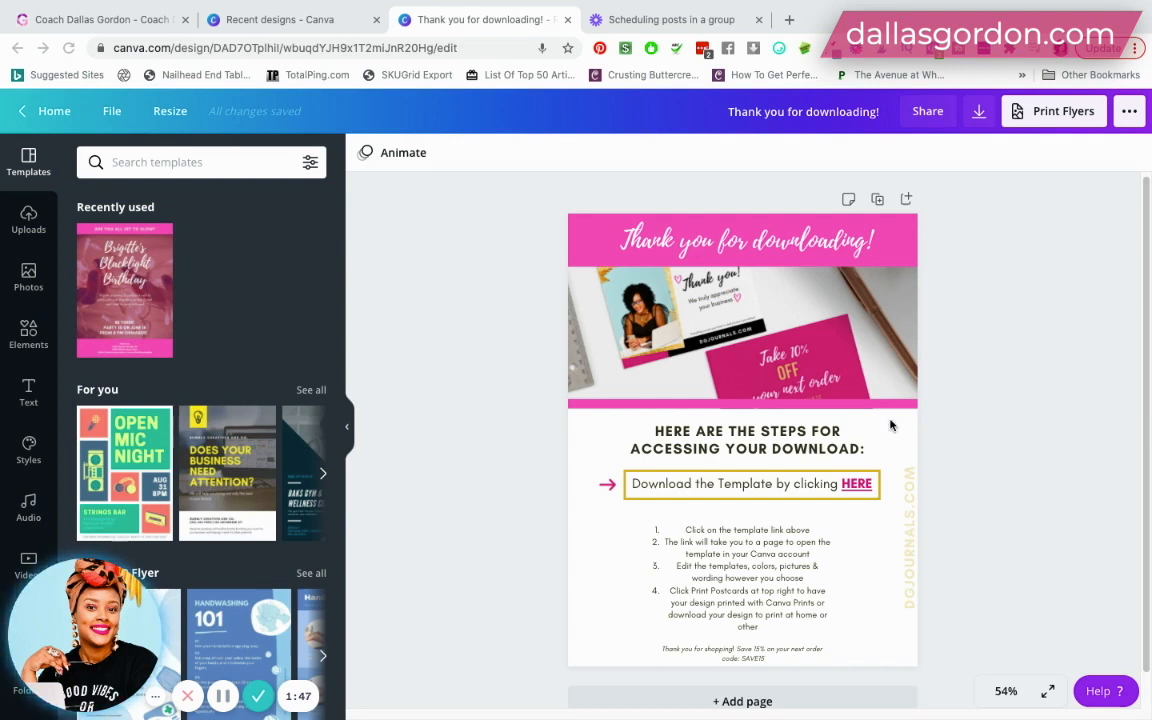
{"action": "mouse_move", "coordinate": [923, 120]}
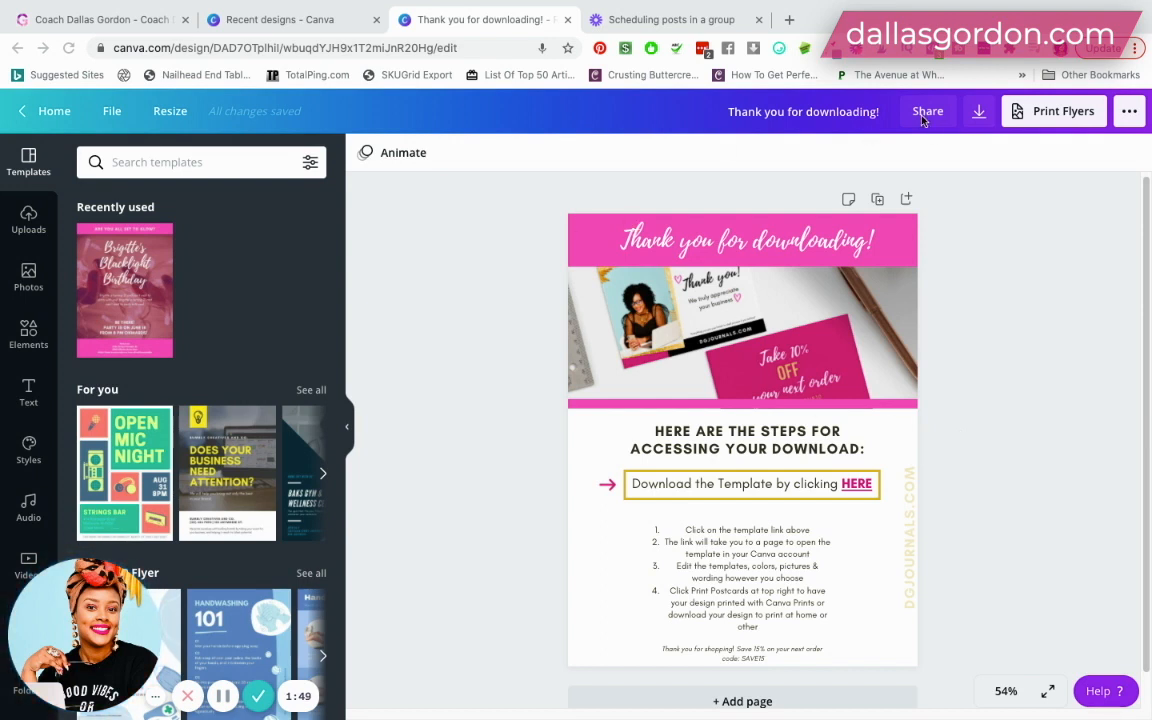
Step: Select the header photo banner and open the design's sharing options
{"action": "left_click", "coordinate": [830, 360]}
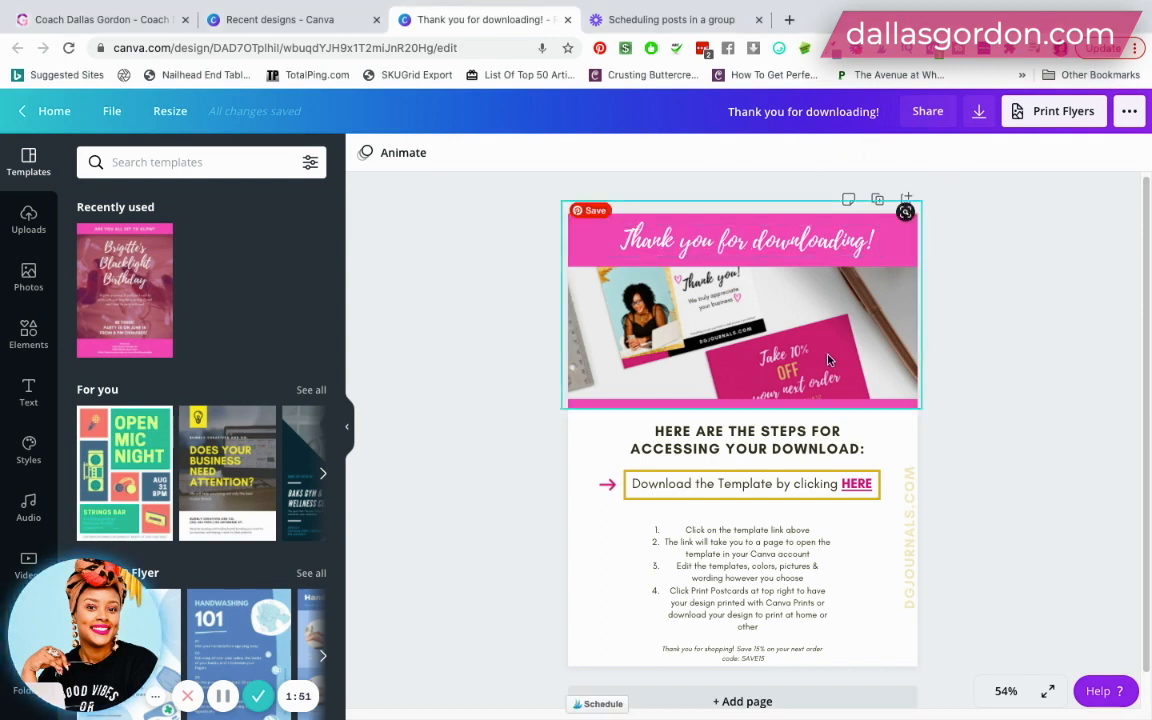
{"action": "left_click", "coordinate": [927, 111]}
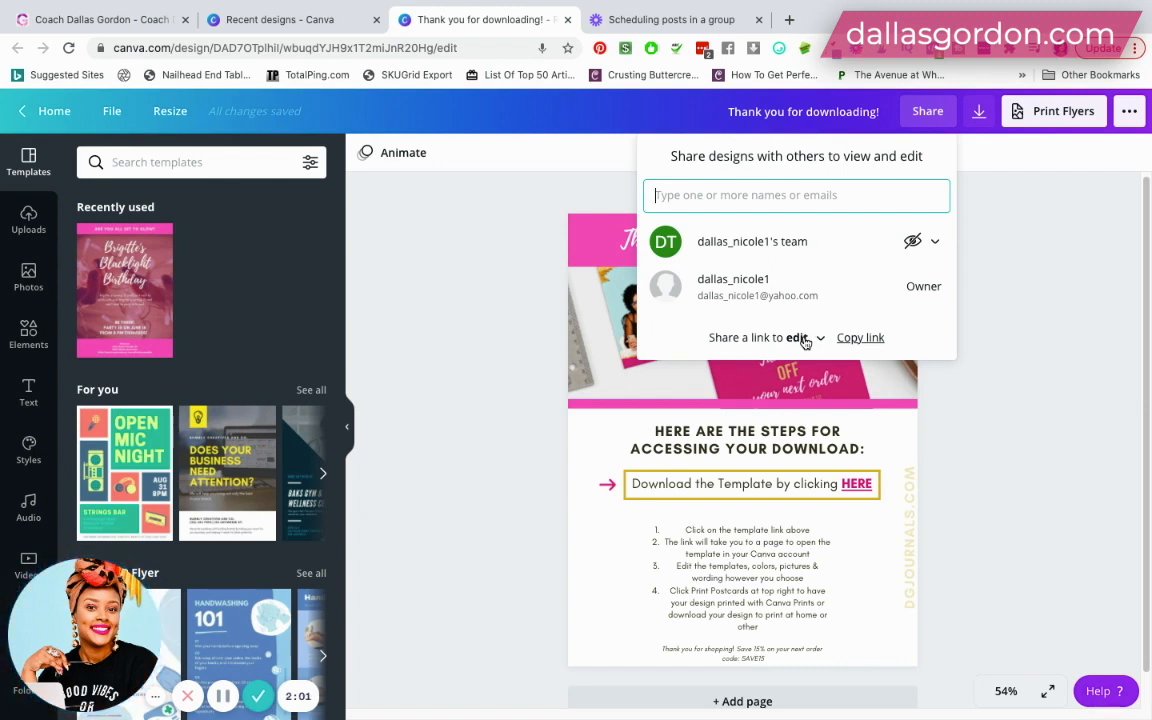
Step: Switch the share link to 'use as template', copy it, and close the sharing panel
{"action": "left_click", "coordinate": [797, 337]}
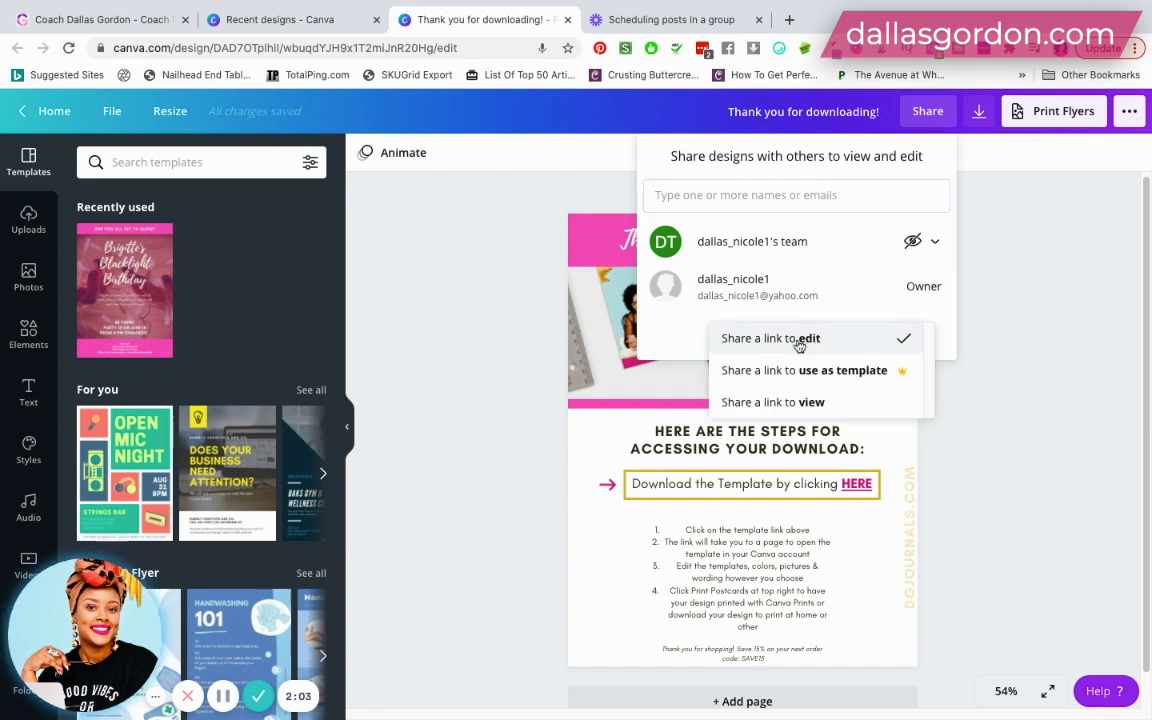
{"action": "mouse_move", "coordinate": [805, 378]}
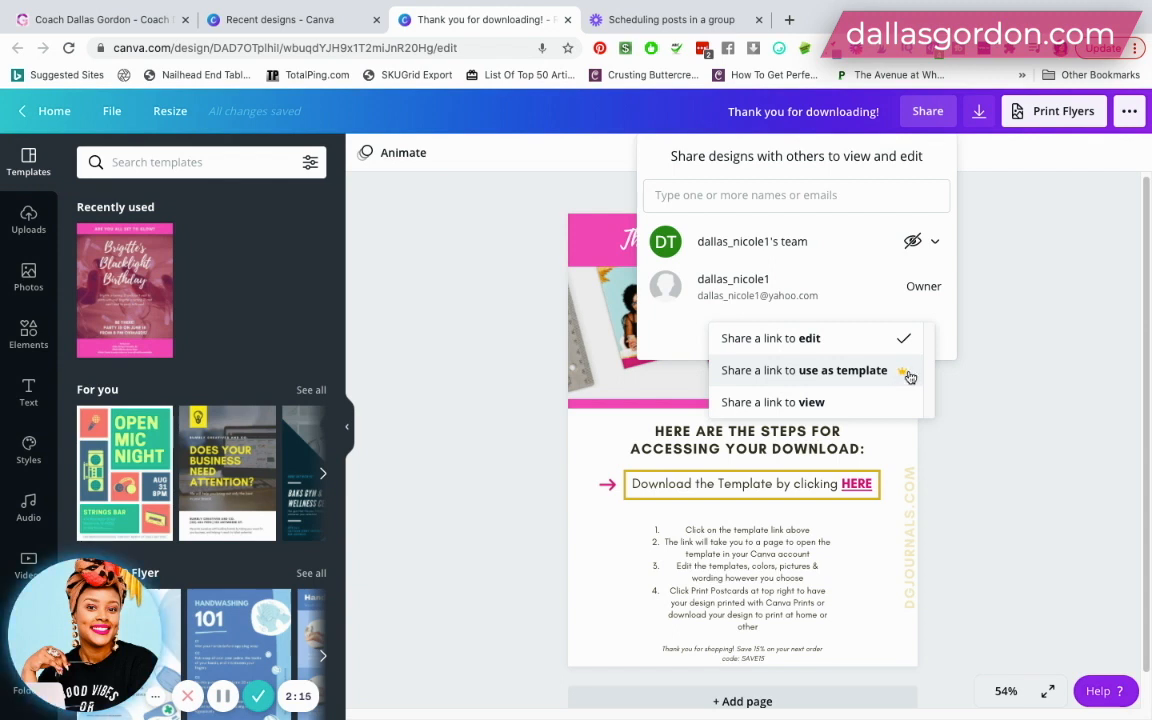
{"action": "left_click", "coordinate": [803, 370]}
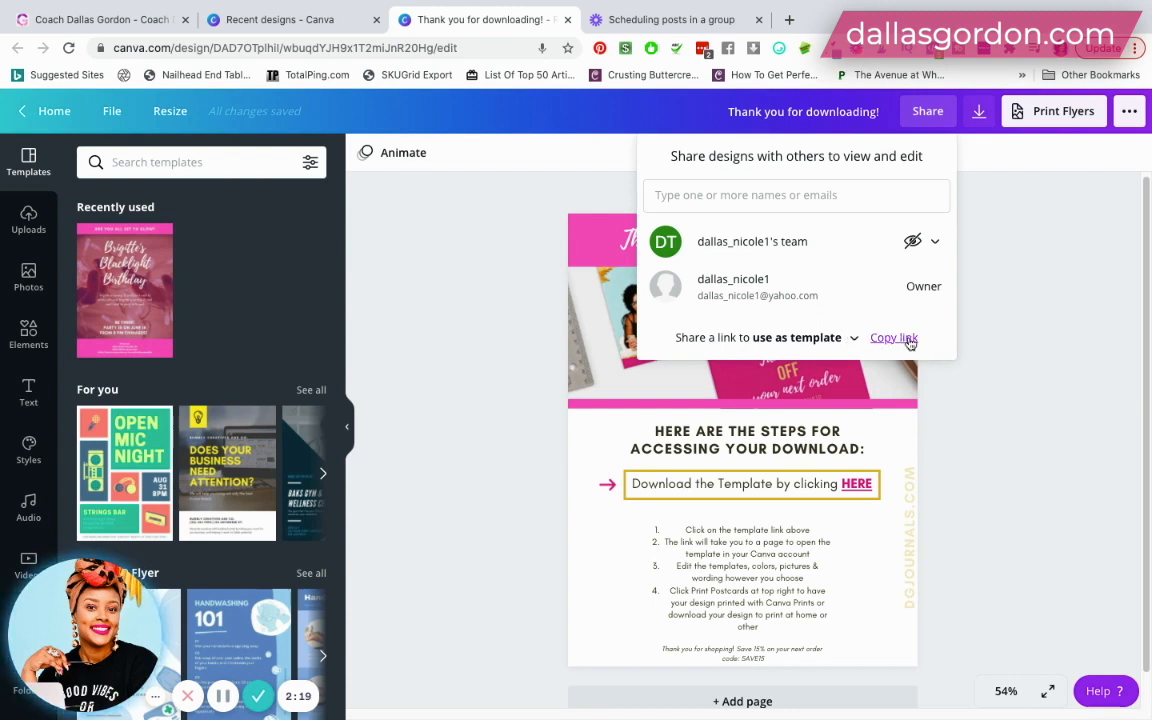
{"action": "left_click", "coordinate": [892, 337]}
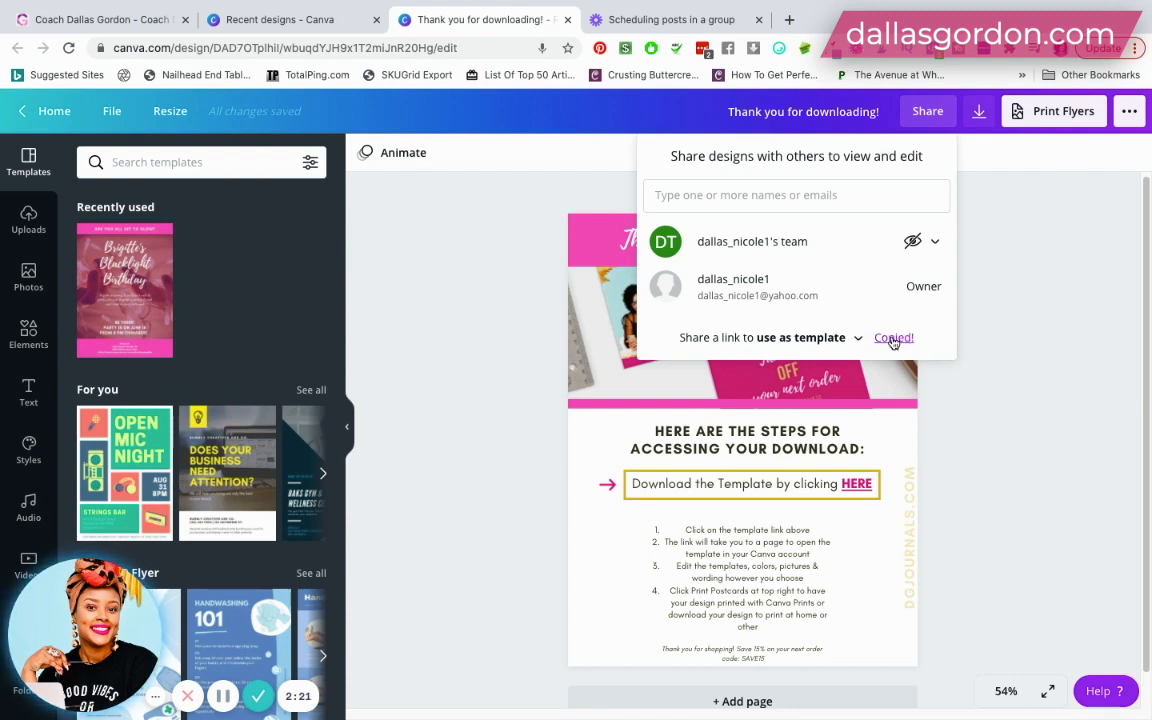
{"action": "left_click", "coordinate": [1020, 341]}
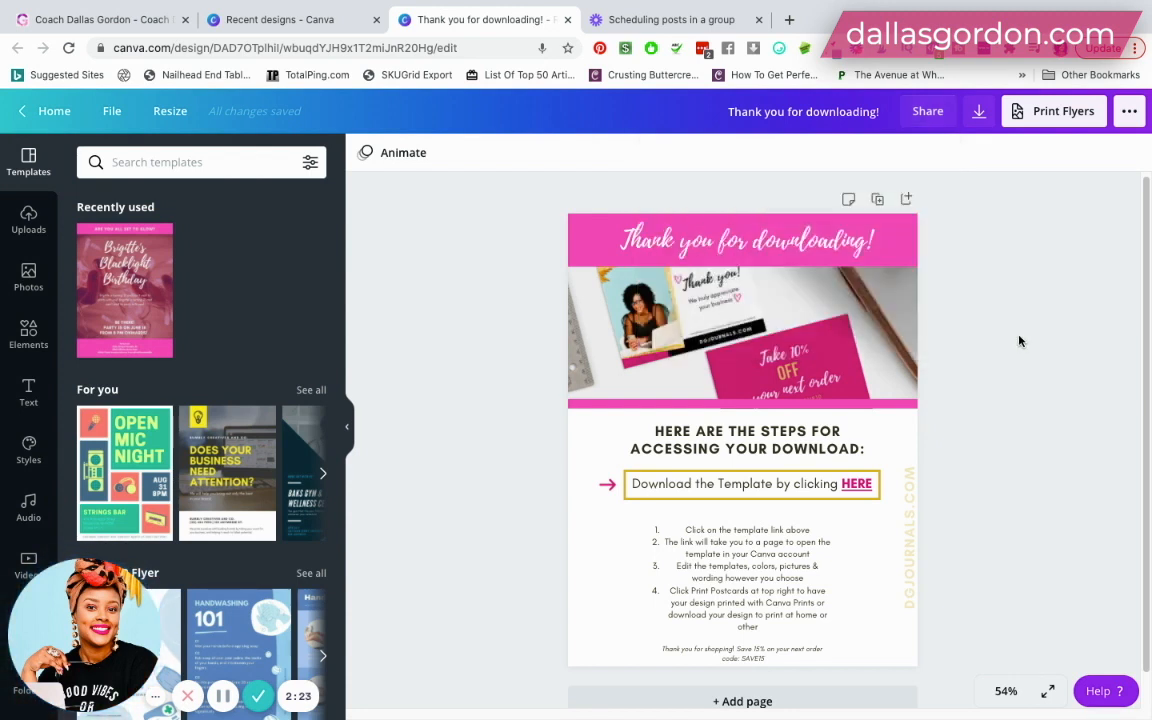
{"action": "left_click", "coordinate": [742, 310]}
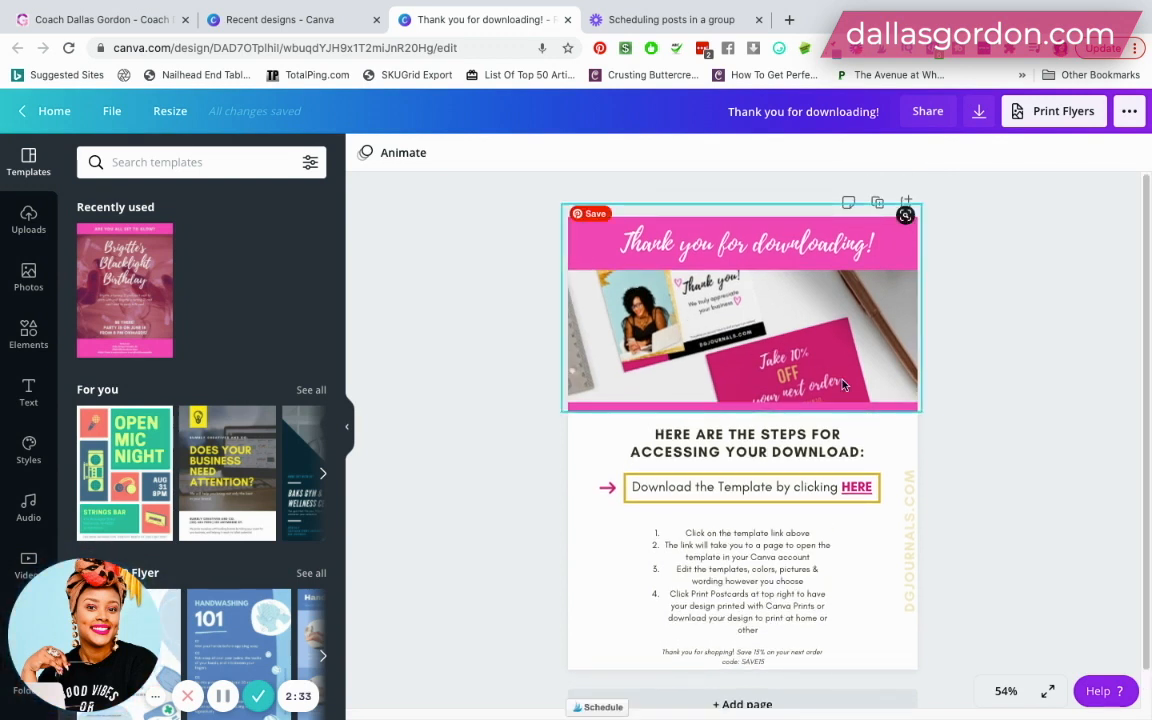
{"action": "left_click", "coordinate": [1020, 446]}
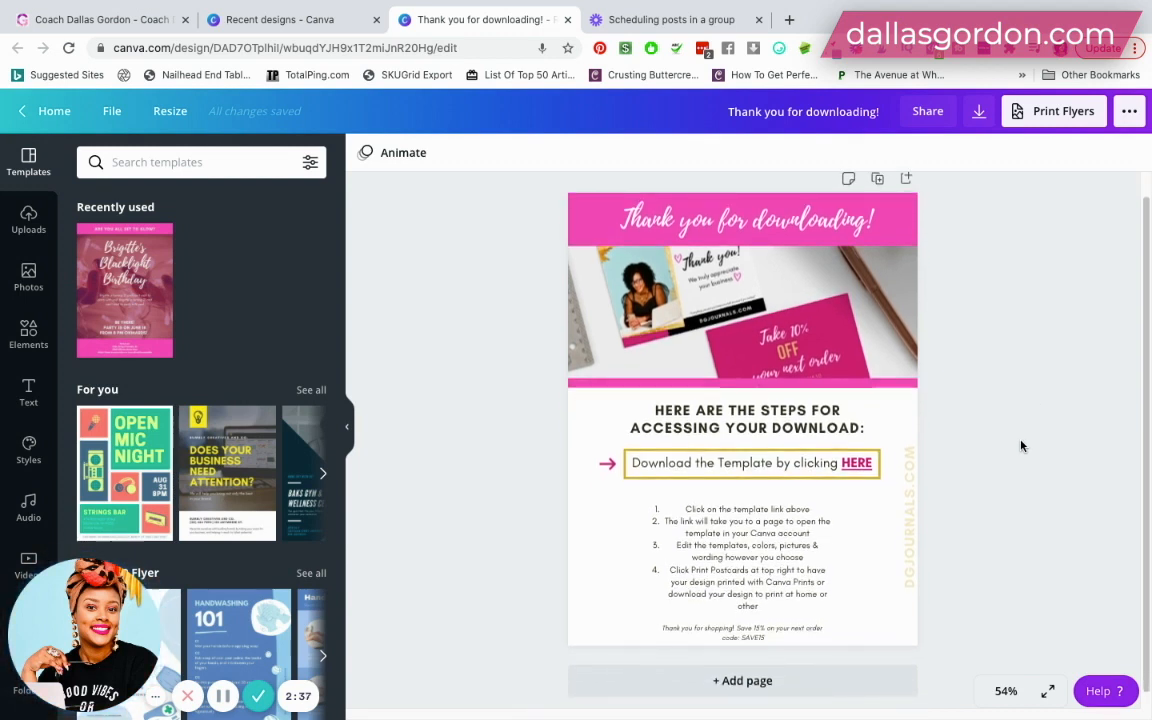
{"action": "left_click", "coordinate": [740, 555]}
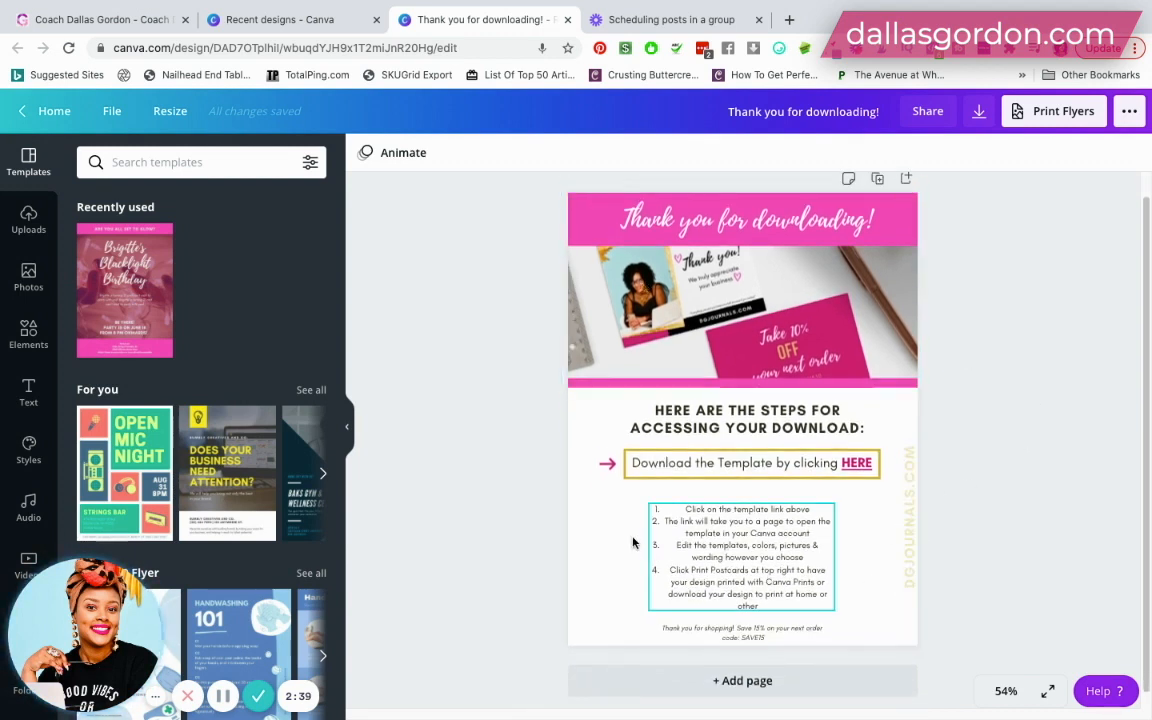
{"action": "left_click", "coordinate": [742, 290]}
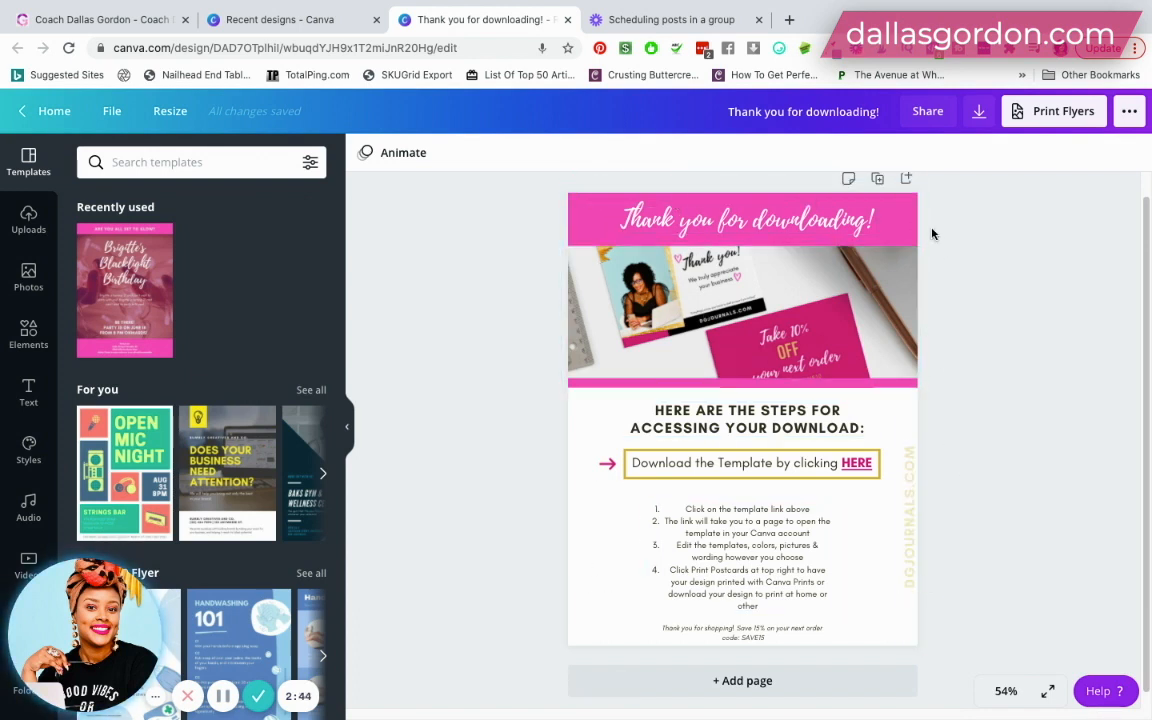
{"action": "left_click", "coordinate": [742, 285]}
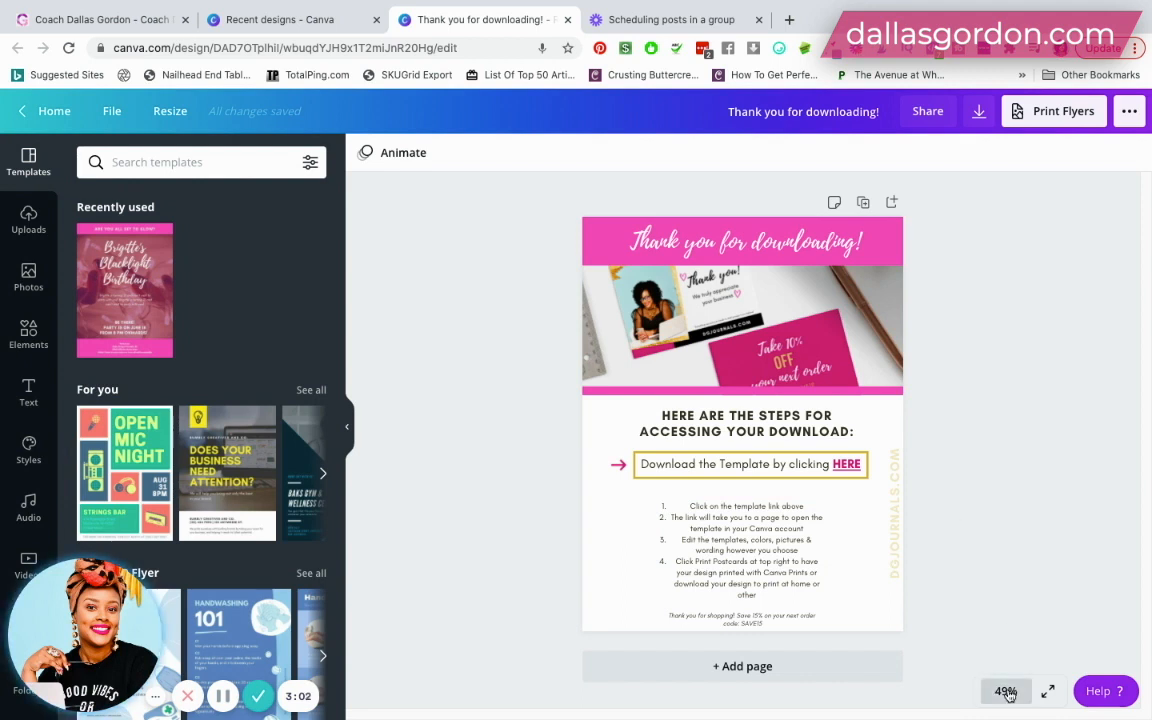
Step: Enlarge the page to full size and scroll through the design
{"action": "left_click", "coordinate": [1005, 691]}
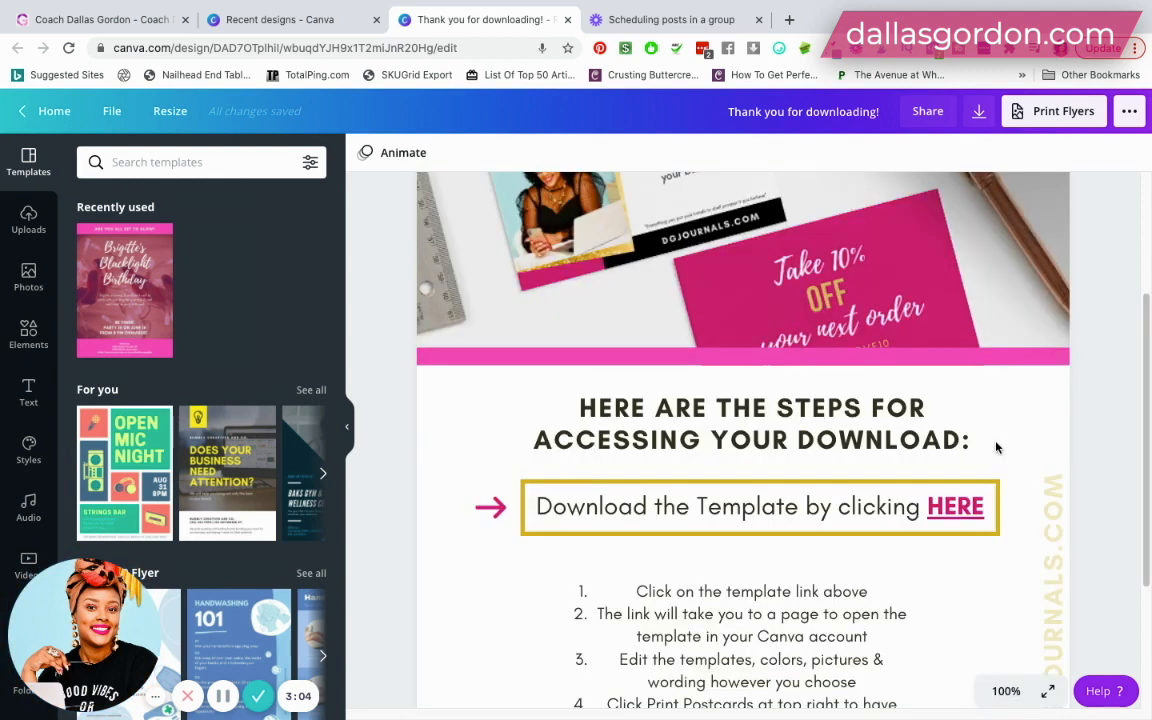
{"action": "scroll", "scroll_direction": "up", "scroll_amount": 3}
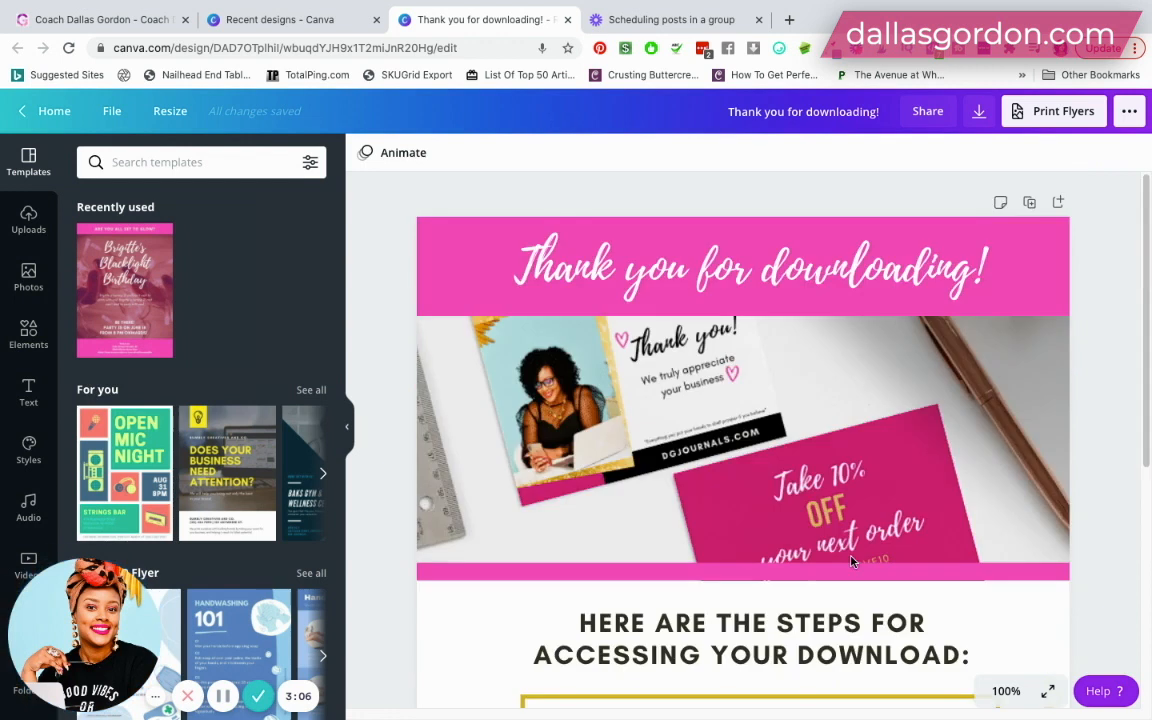
{"action": "scroll", "scroll_direction": "down", "scroll_amount": 3}
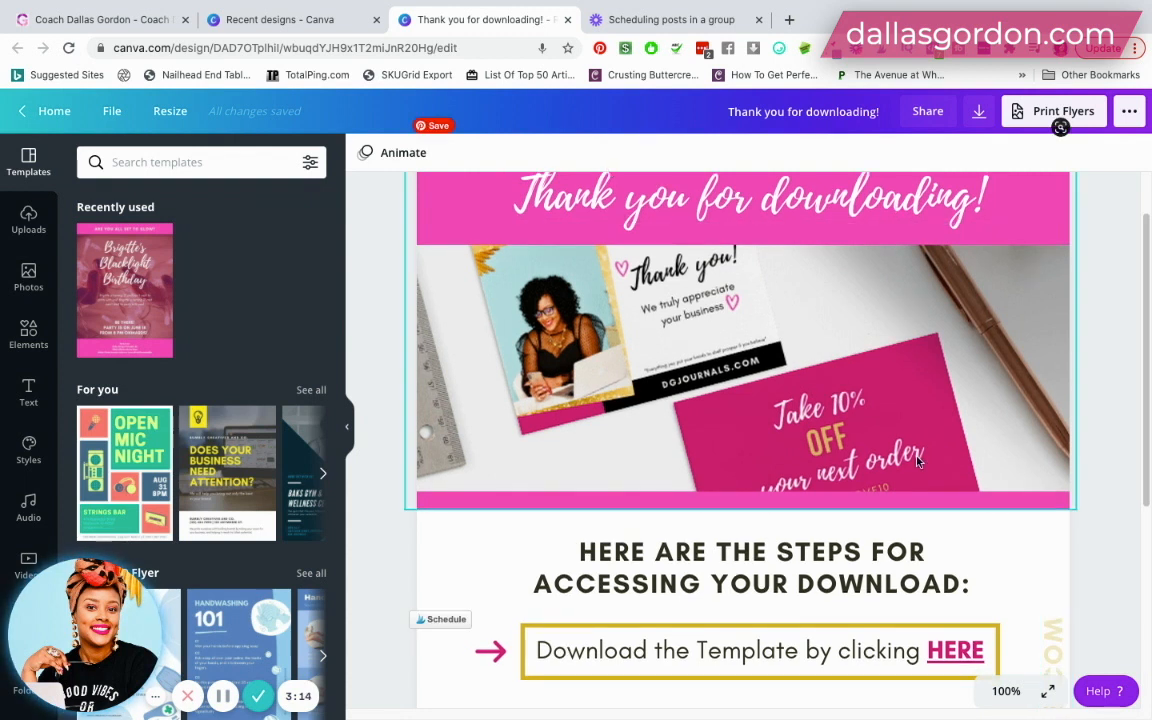
{"action": "scroll", "scroll_direction": "down", "scroll_amount": 3}
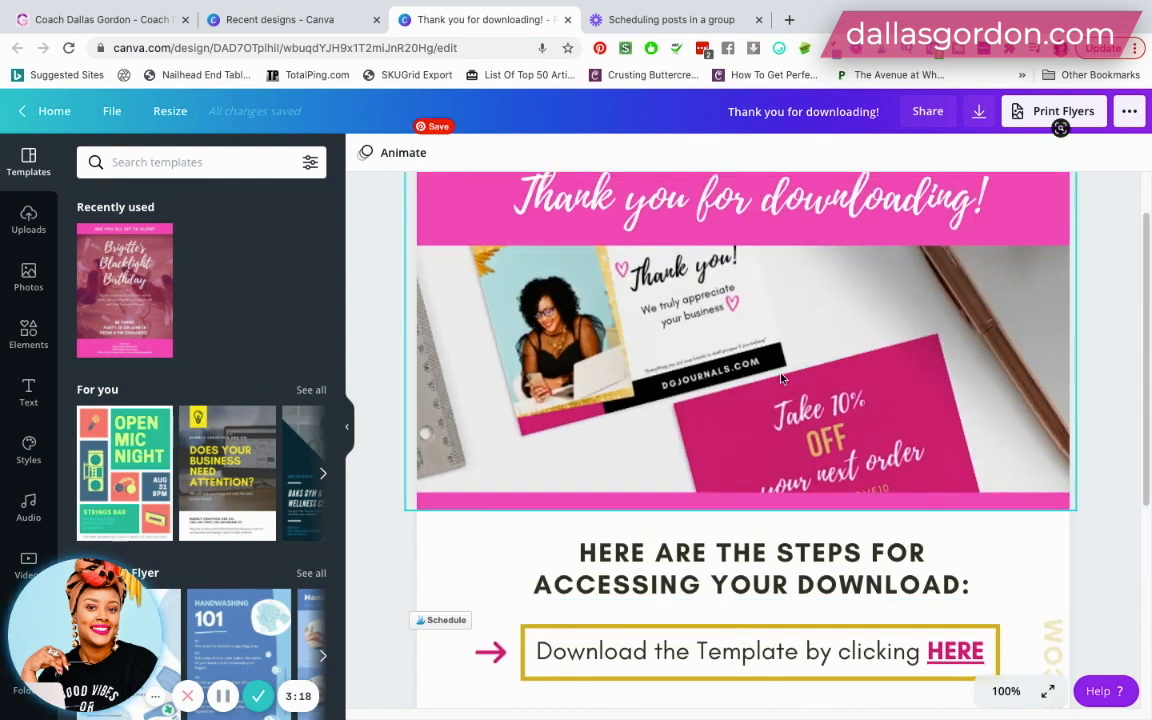
{"action": "mouse_move", "coordinate": [757, 413]}
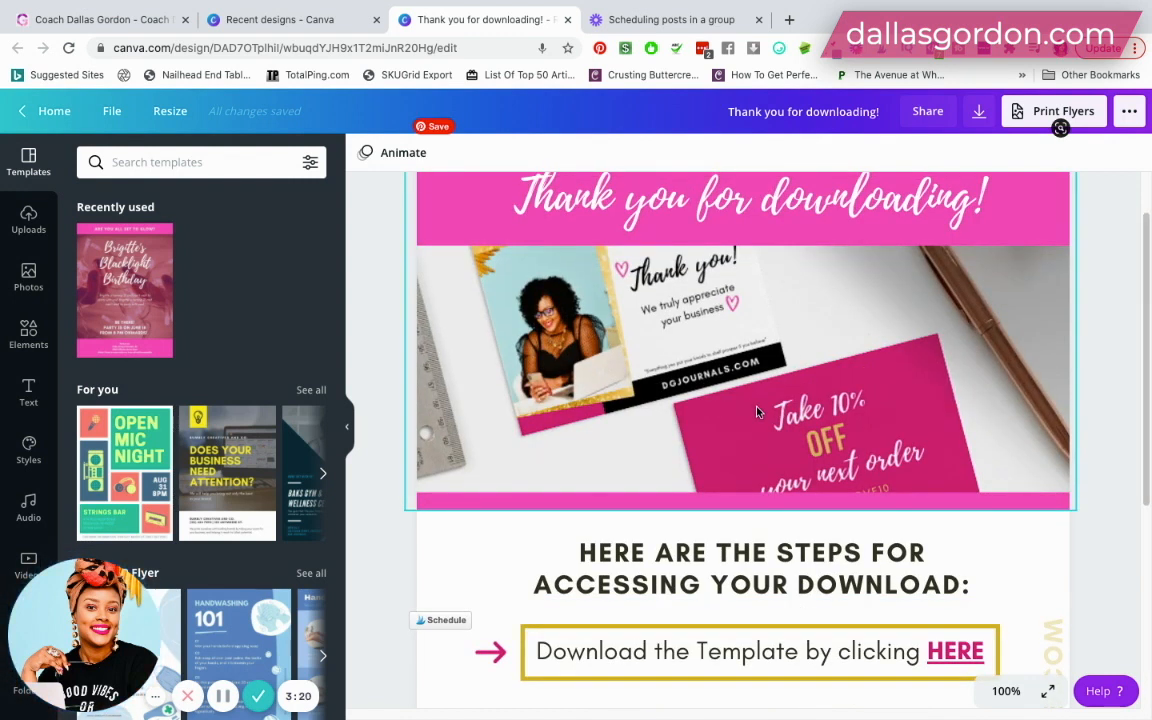
{"action": "scroll", "scroll_direction": "down", "scroll_amount": 3}
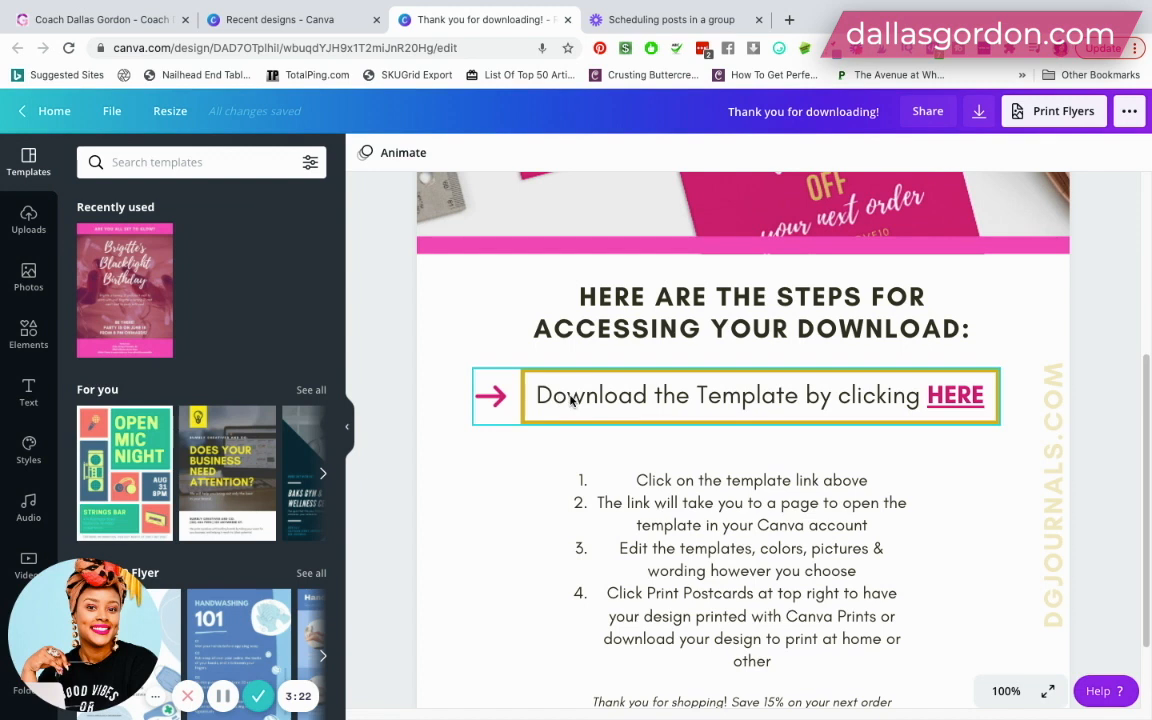
{"action": "mouse_move", "coordinate": [960, 436]}
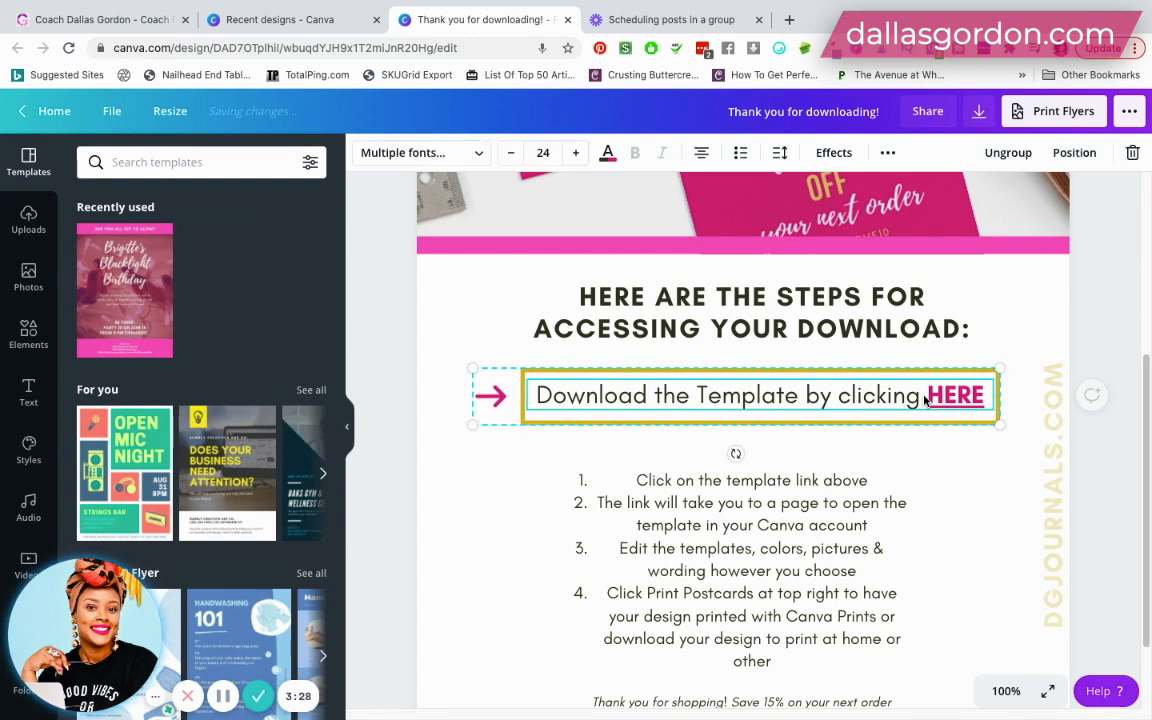
Step: Attach the pasted use-as-template share link to the word HERE, then deselect the text
{"action": "left_click", "coordinate": [635, 152]}
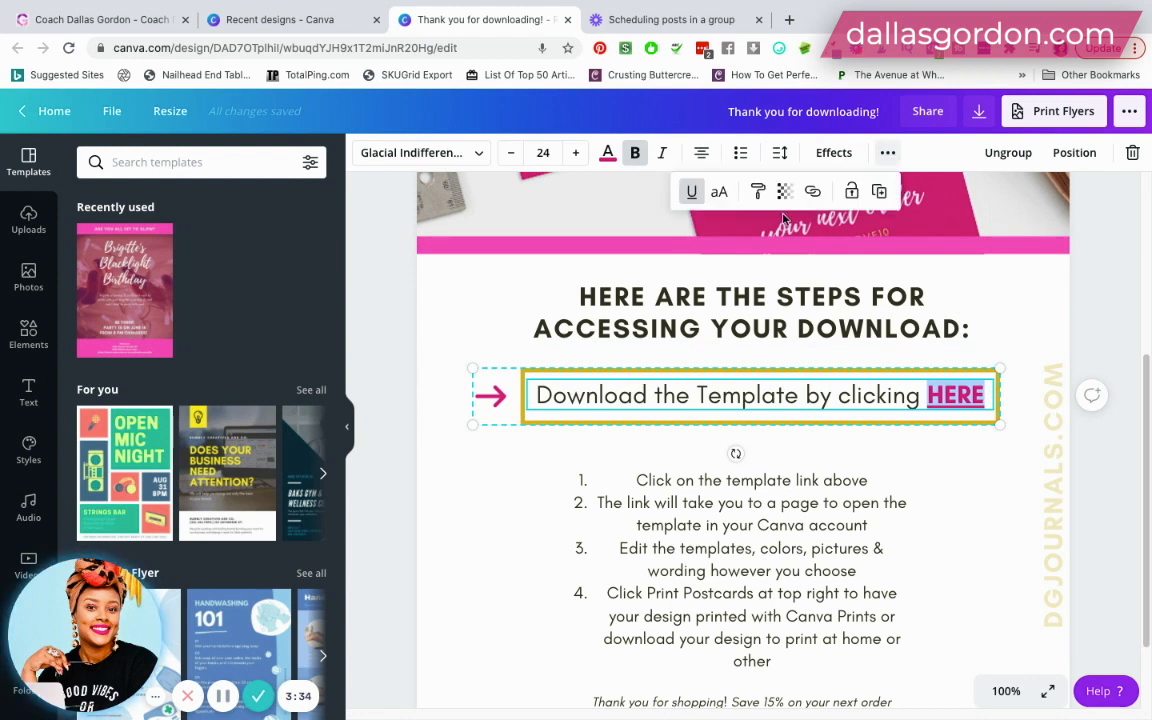
{"action": "left_click", "coordinate": [812, 191]}
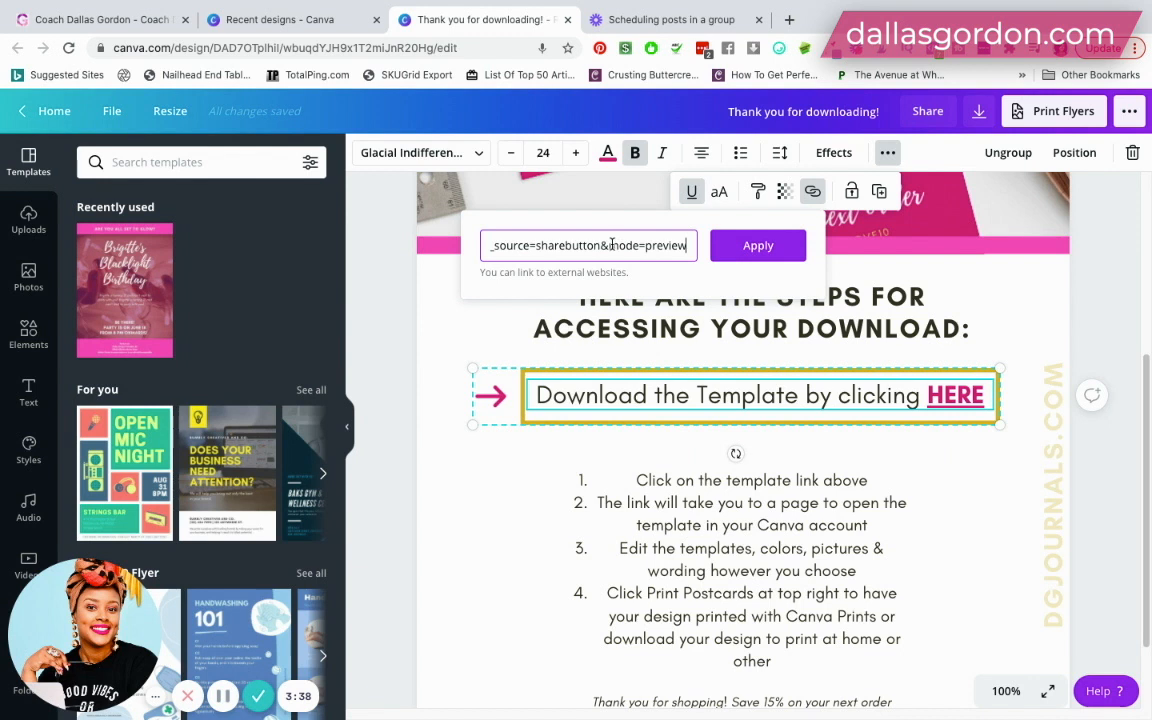
{"action": "left_click", "coordinate": [758, 245]}
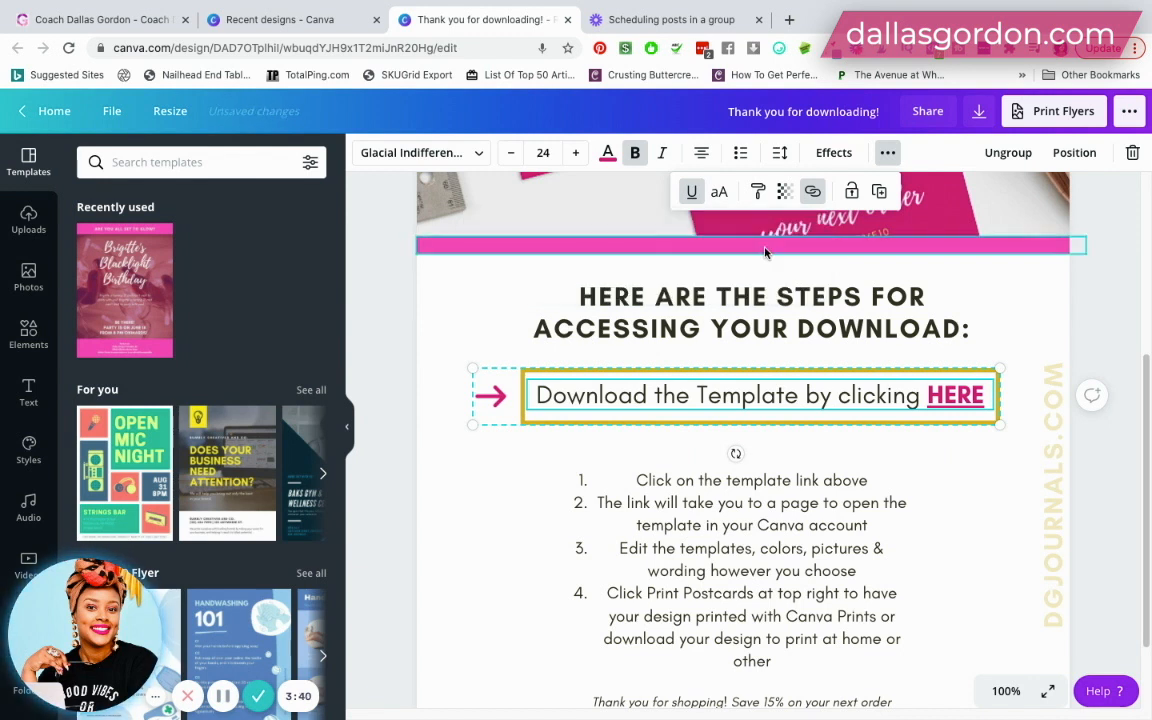
{"action": "left_click", "coordinate": [950, 536]}
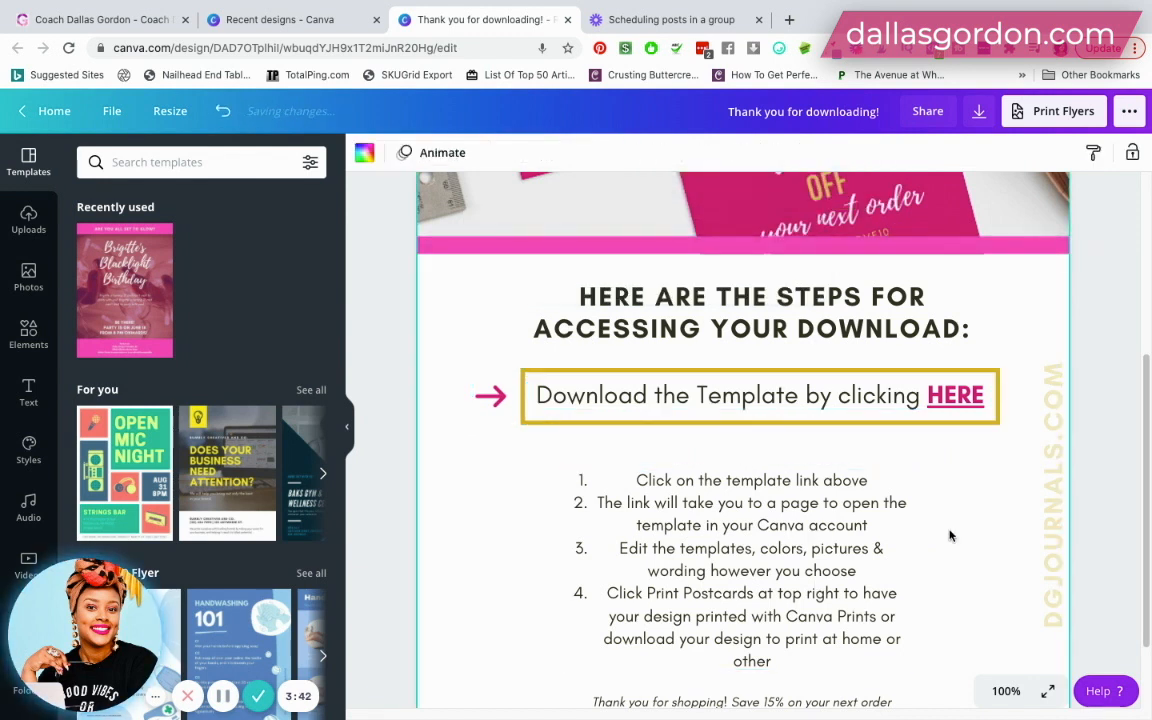
{"action": "scroll", "scroll_direction": "down", "scroll_amount": 3}
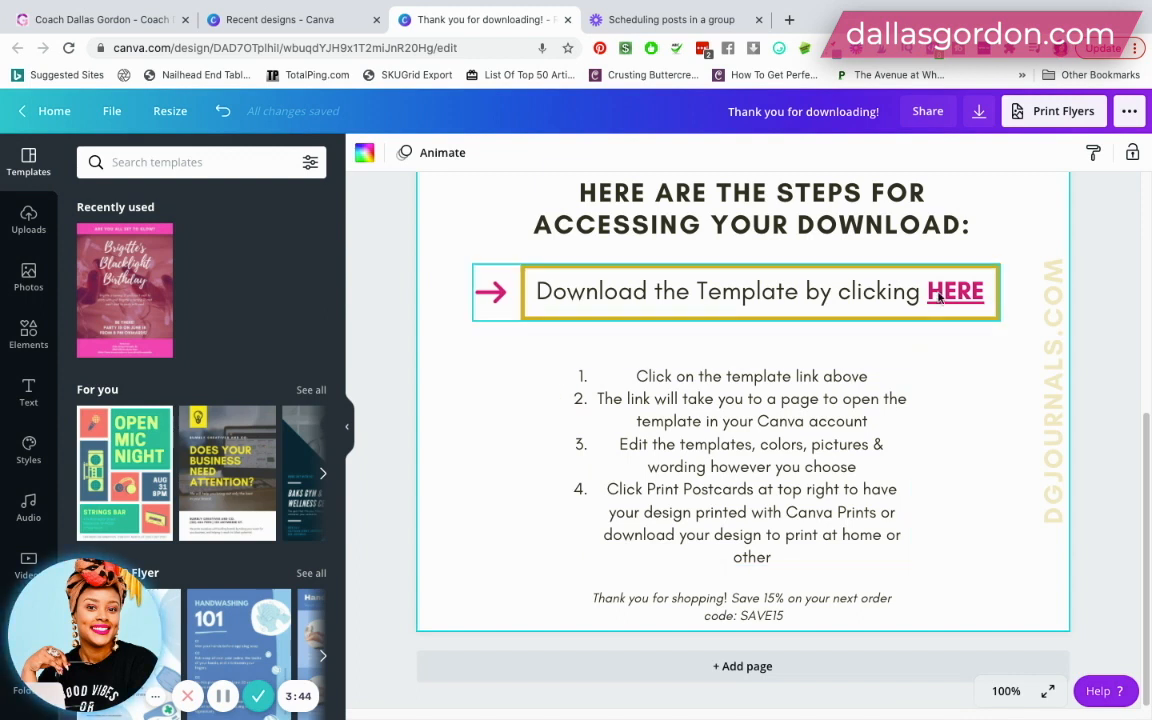
{"action": "left_click", "coordinate": [848, 412]}
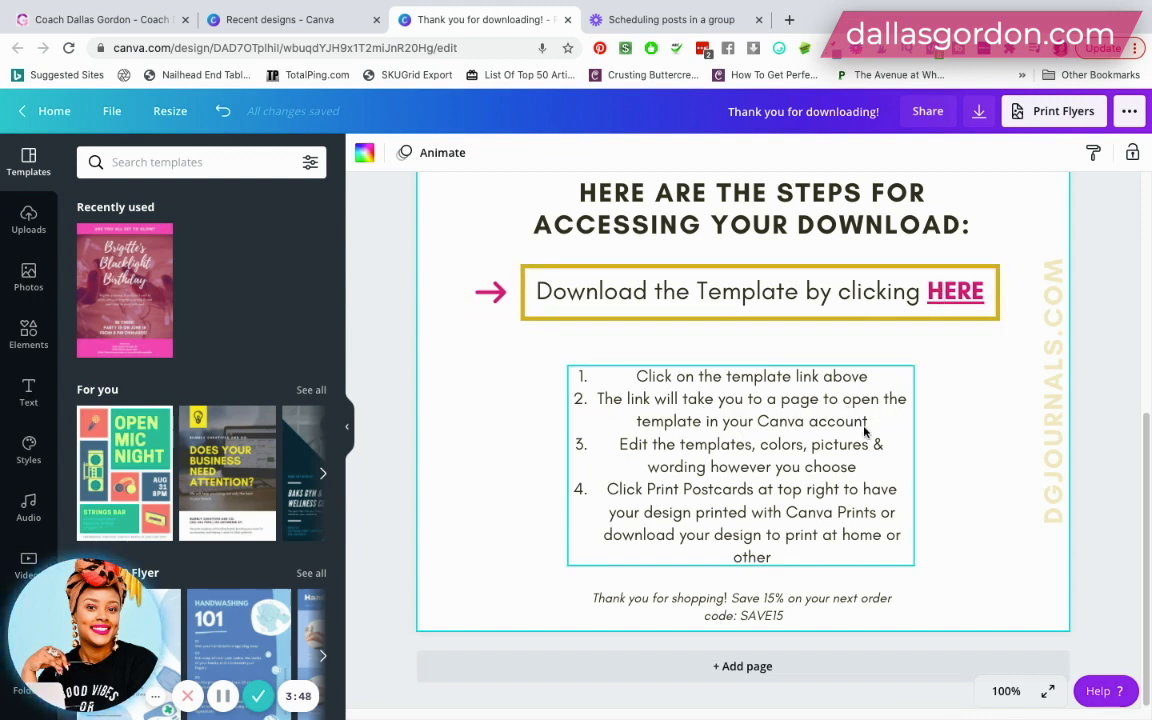
{"action": "mouse_move", "coordinate": [660, 457]}
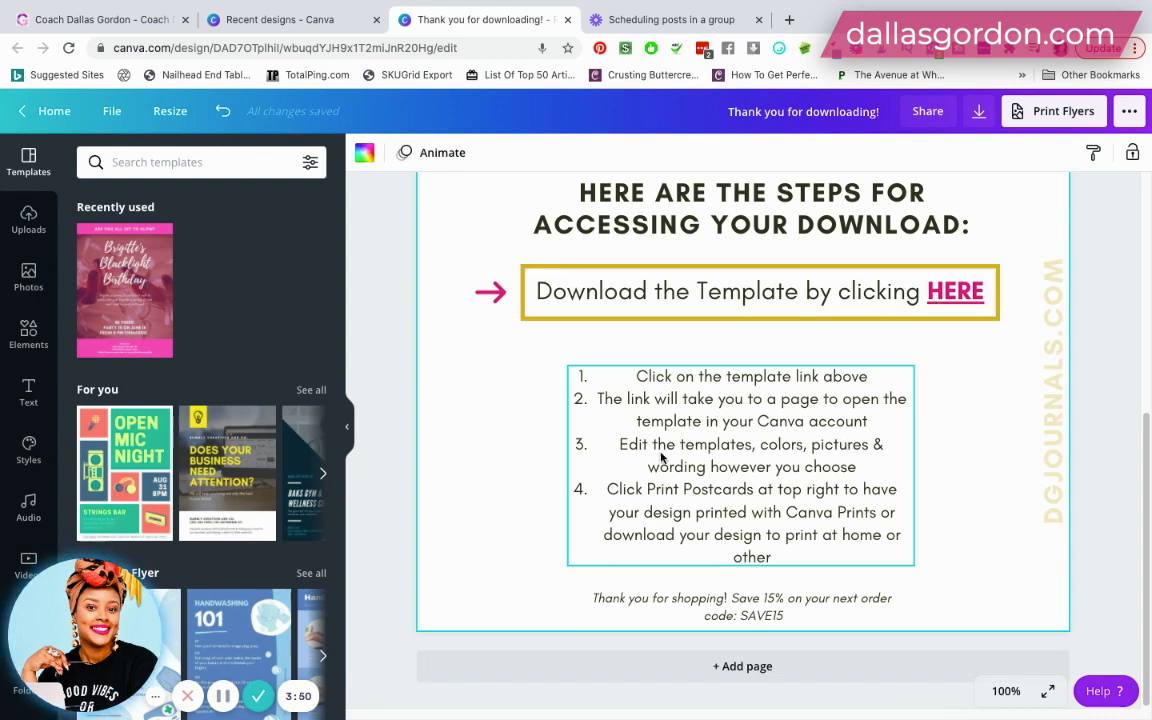
{"action": "mouse_move", "coordinate": [830, 466]}
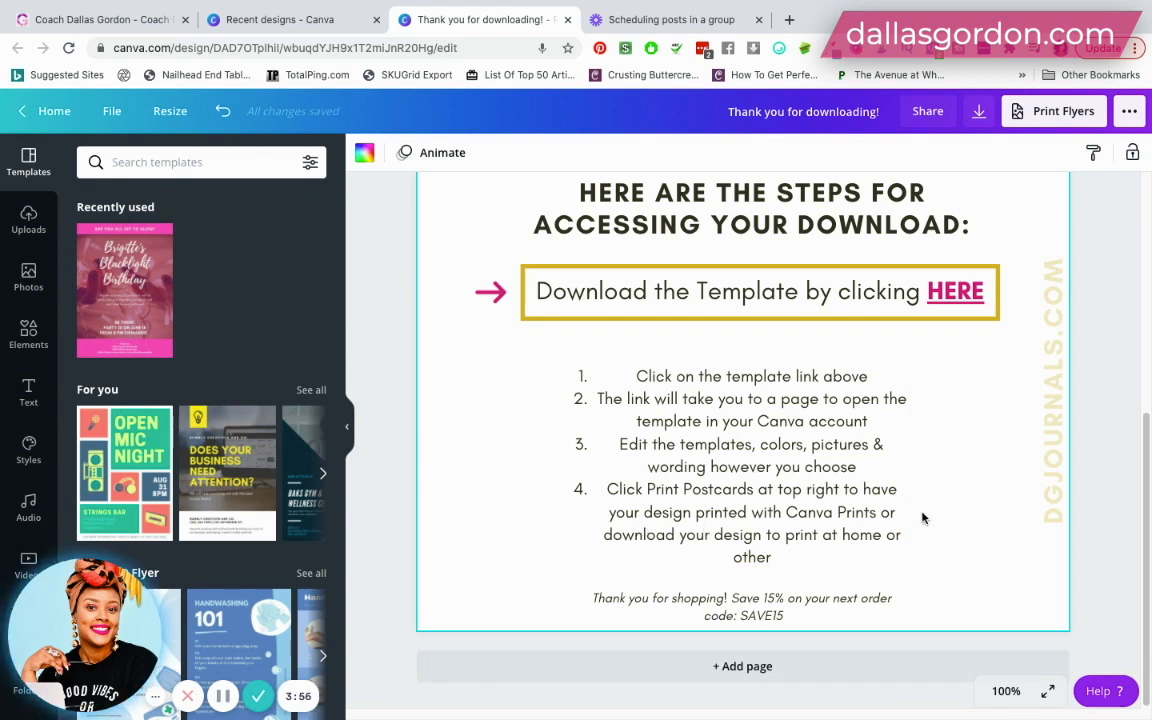
{"action": "mouse_move", "coordinate": [952, 456]}
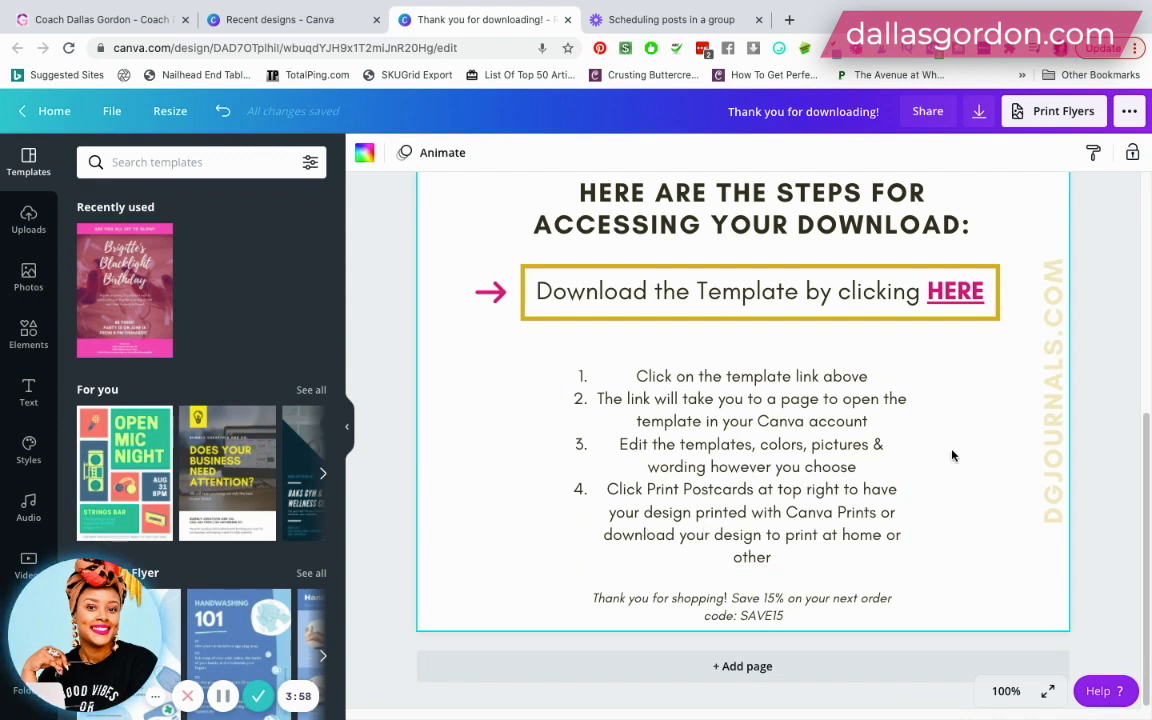
{"action": "left_click", "coordinate": [751, 466]}
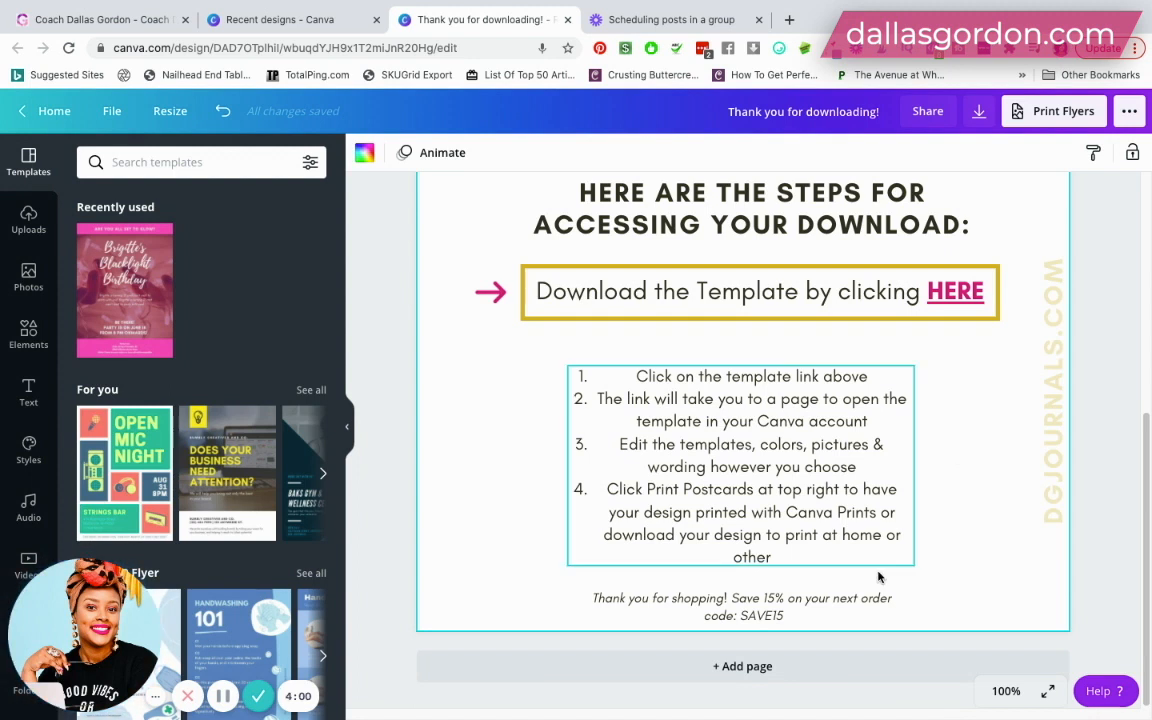
{"action": "left_click", "coordinate": [742, 607]}
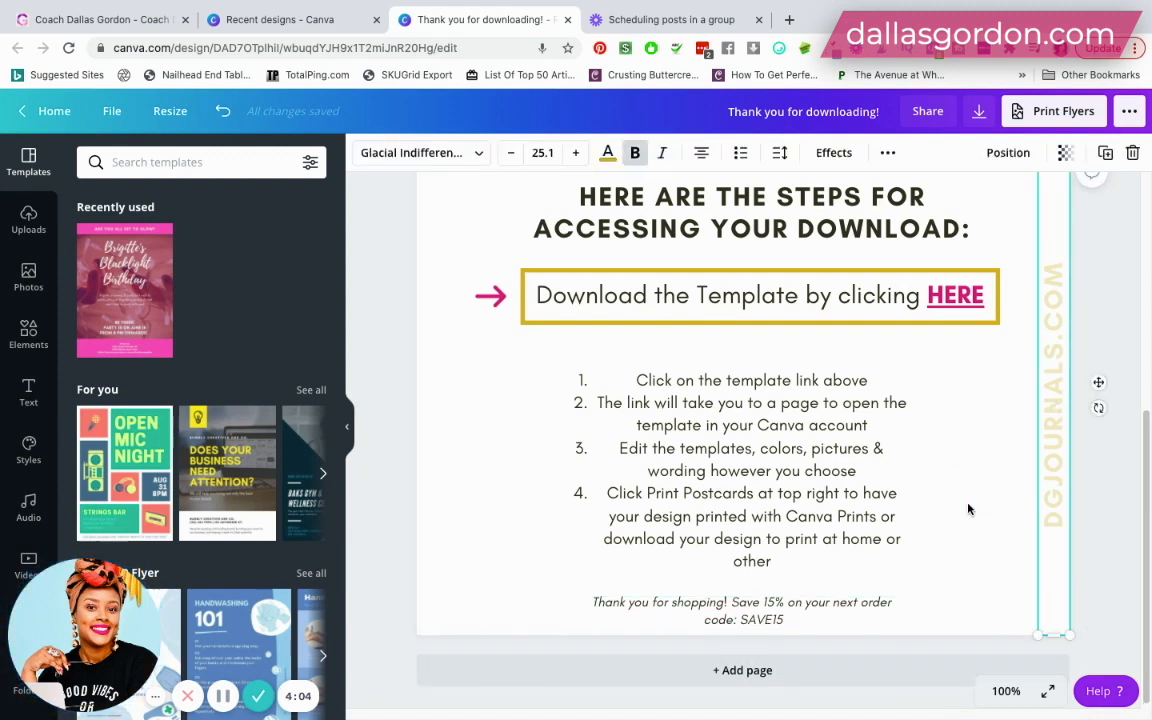
{"action": "scroll", "scroll_direction": "up", "scroll_amount": 3}
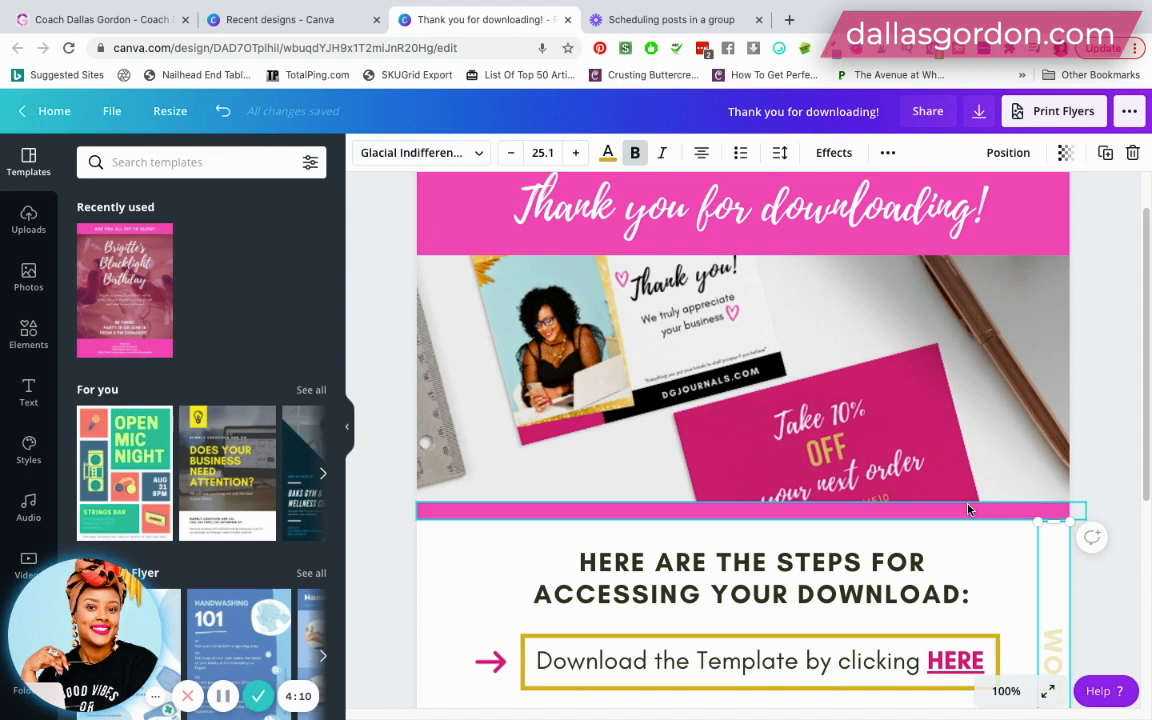
{"action": "scroll", "scroll_direction": "down", "scroll_amount": 3}
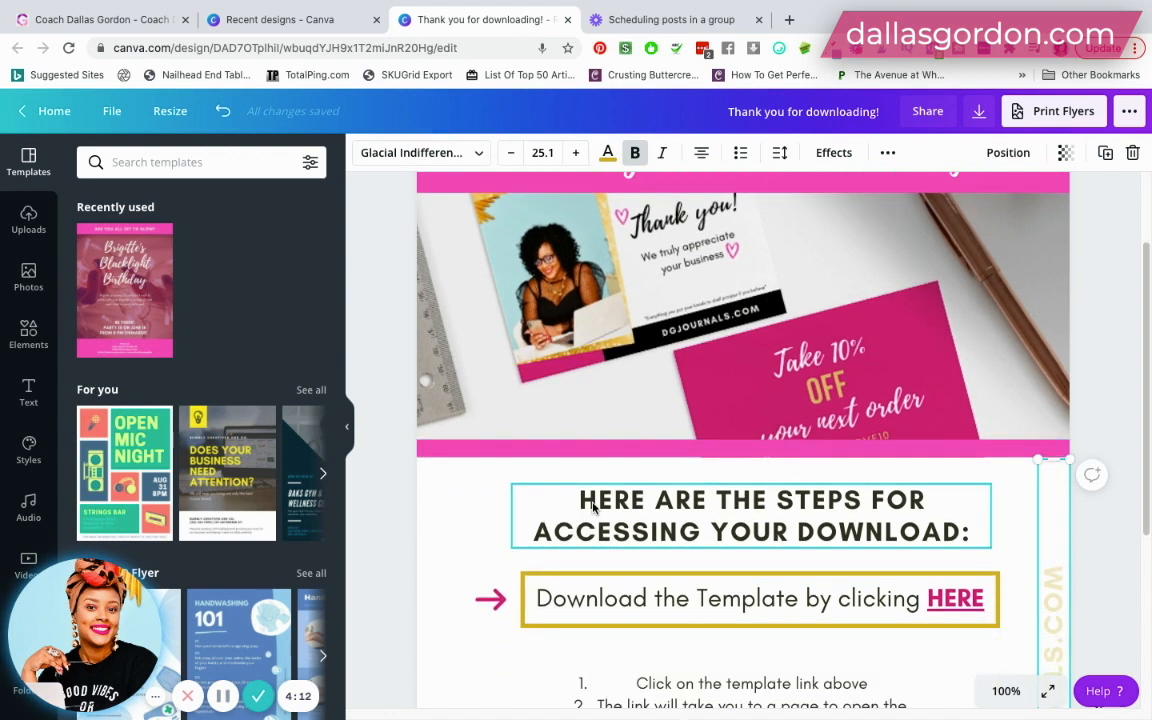
{"action": "scroll", "scroll_direction": "down", "scroll_amount": 3}
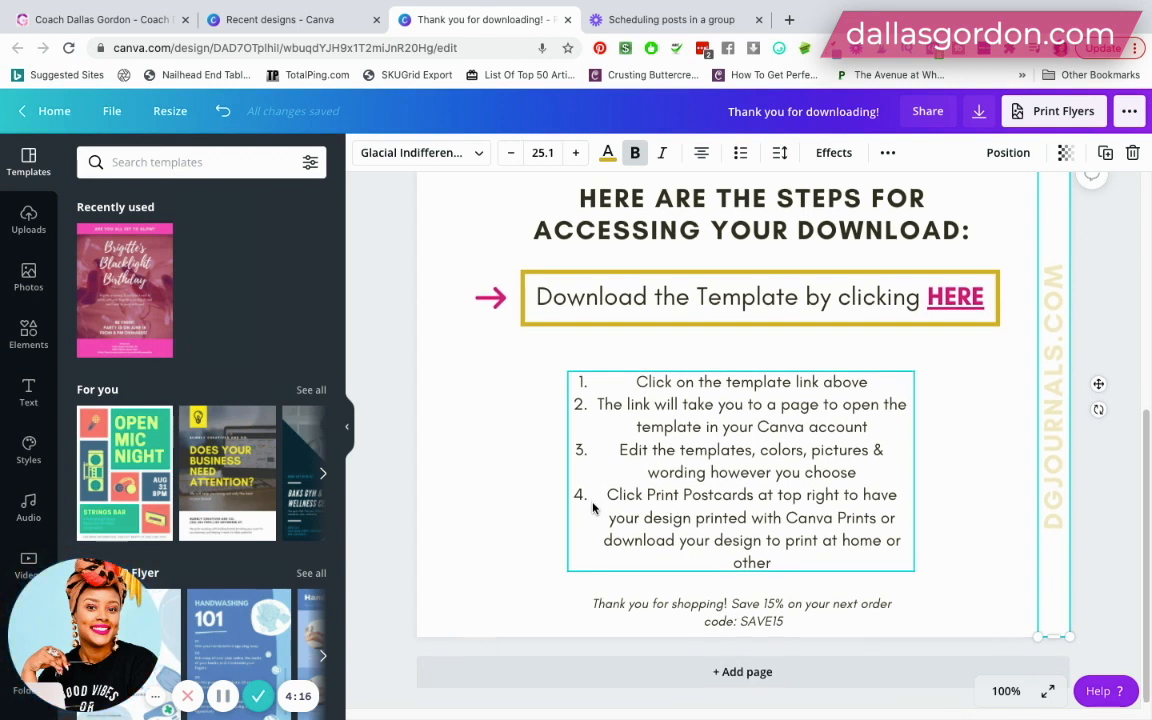
{"action": "scroll", "scroll_direction": "up", "scroll_amount": 3}
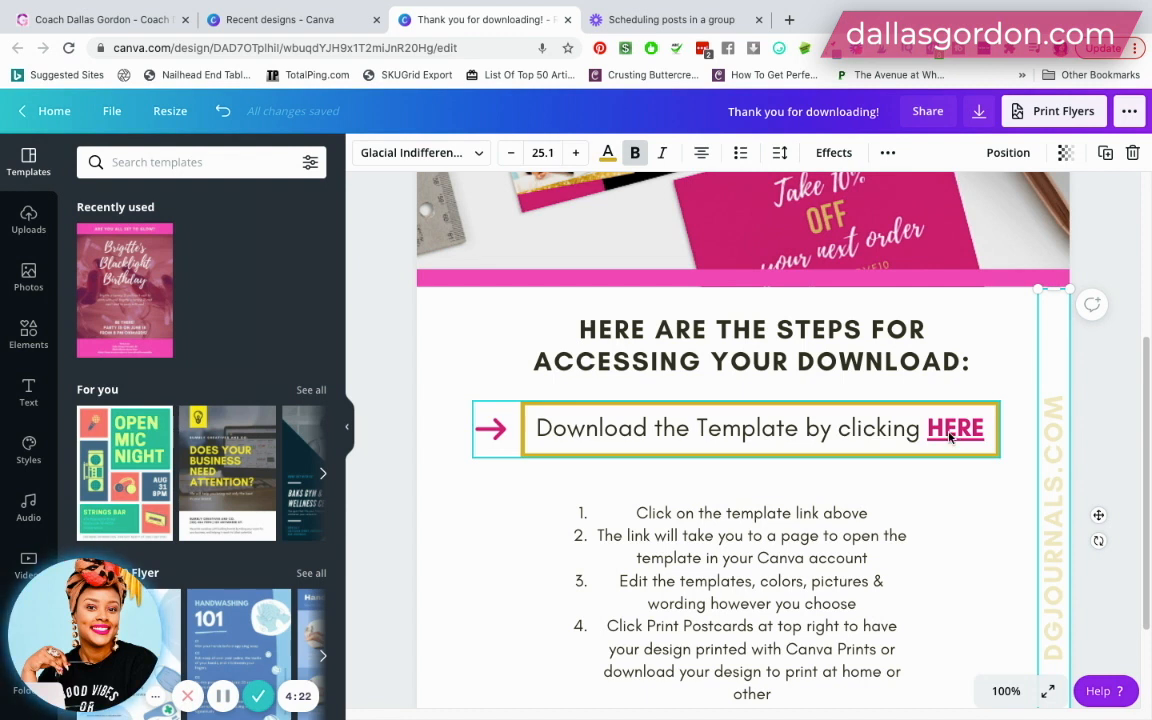
{"action": "mouse_move", "coordinate": [668, 440]}
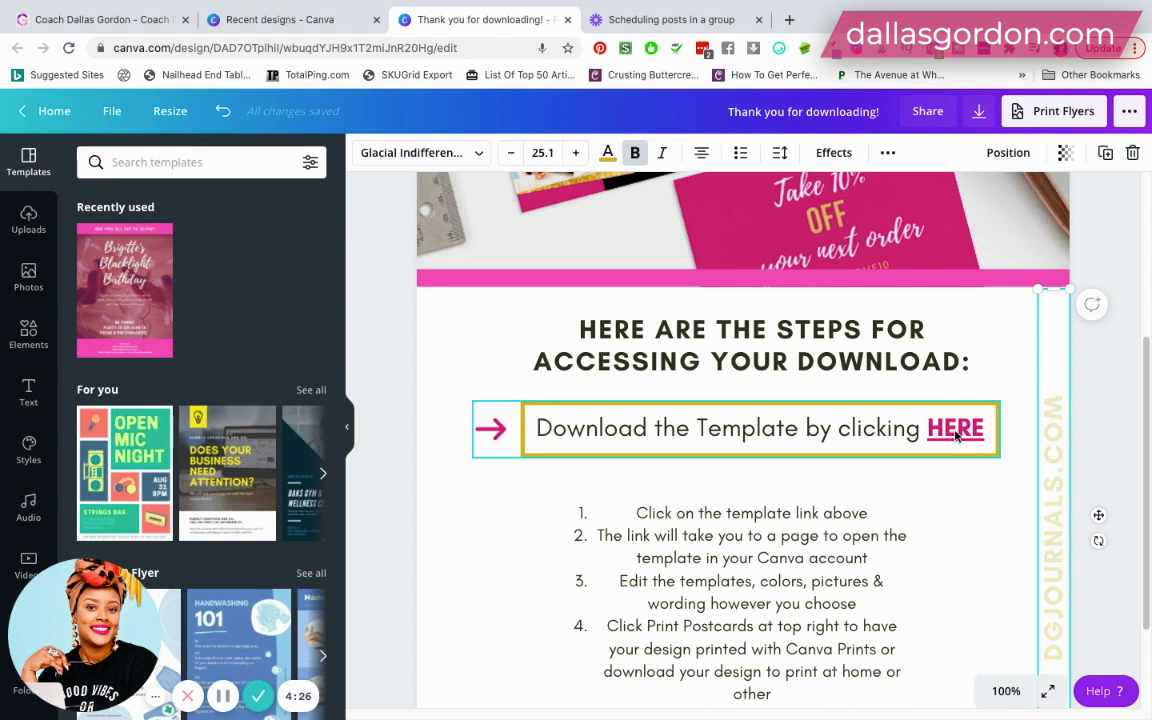
{"action": "scroll", "scroll_direction": "up", "scroll_amount": 3}
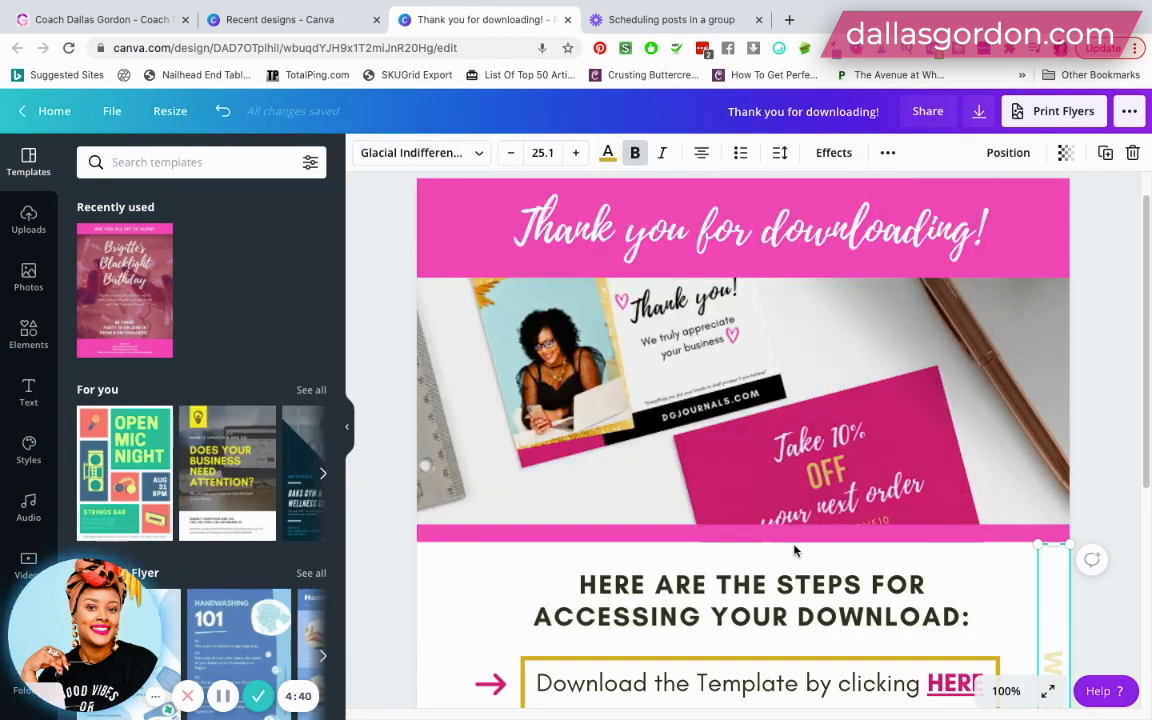
{"action": "scroll", "scroll_direction": "down", "scroll_amount": 3}
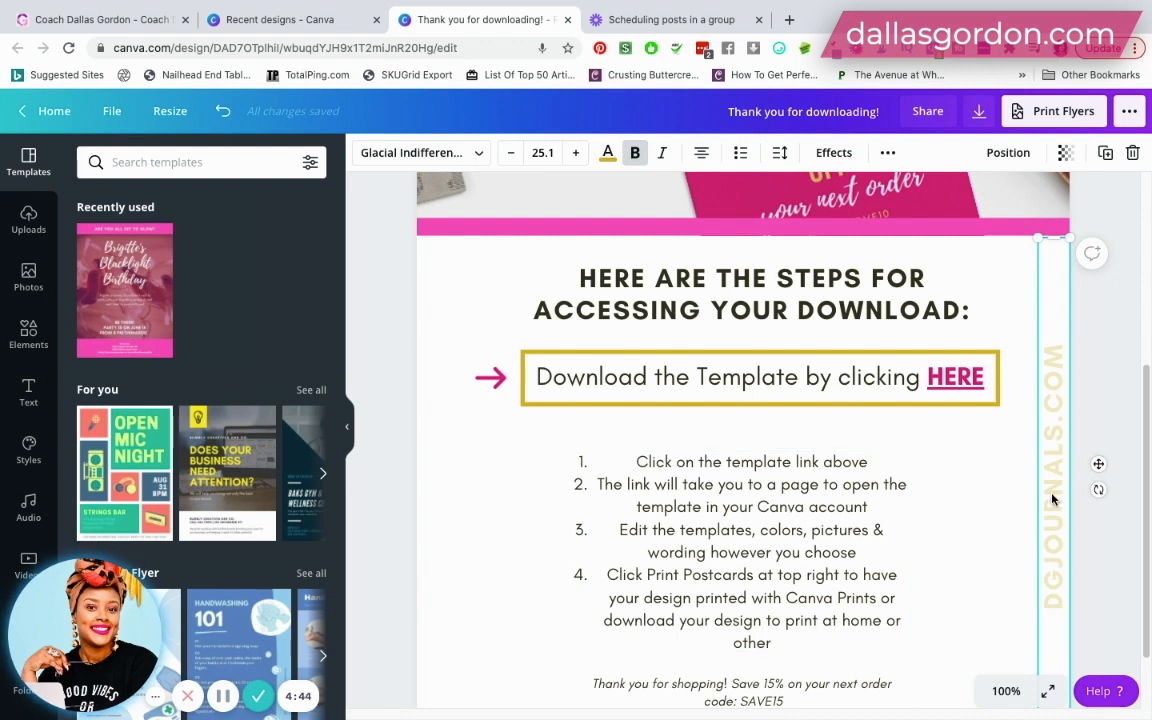
{"action": "mouse_move", "coordinate": [990, 520]}
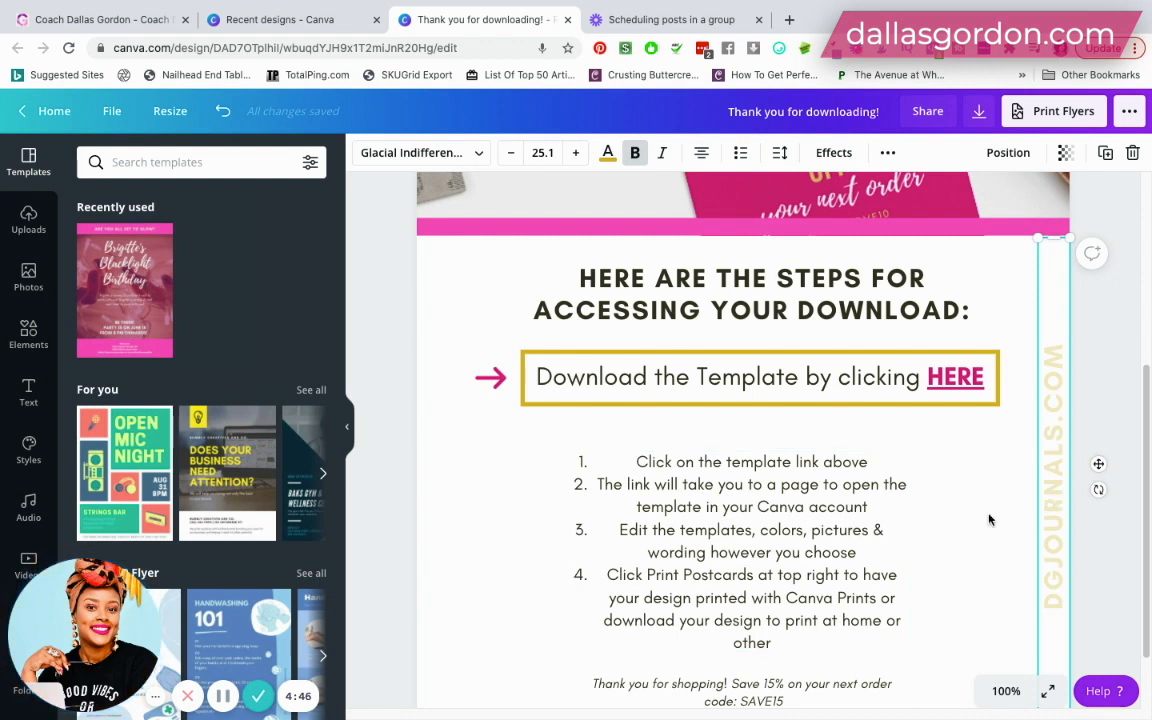